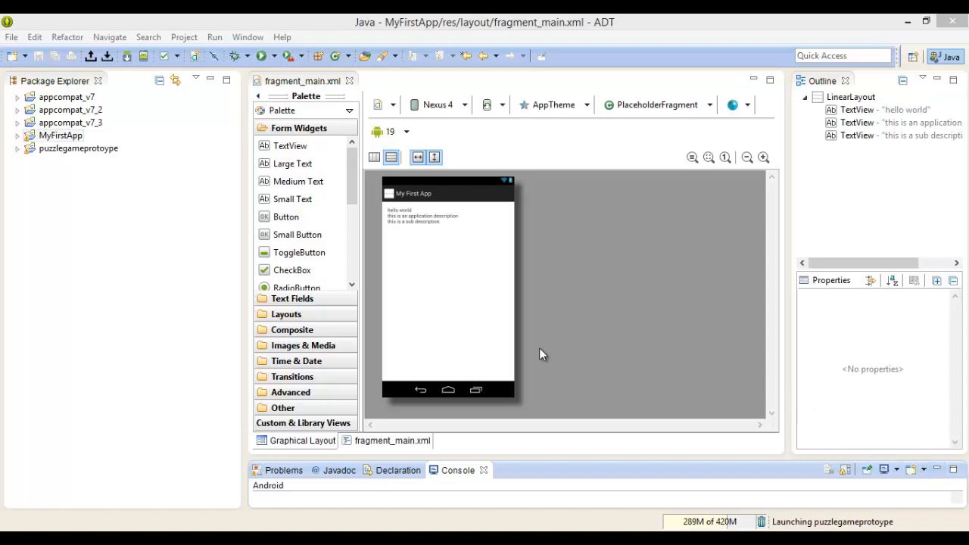
mouse_move(471, 417)
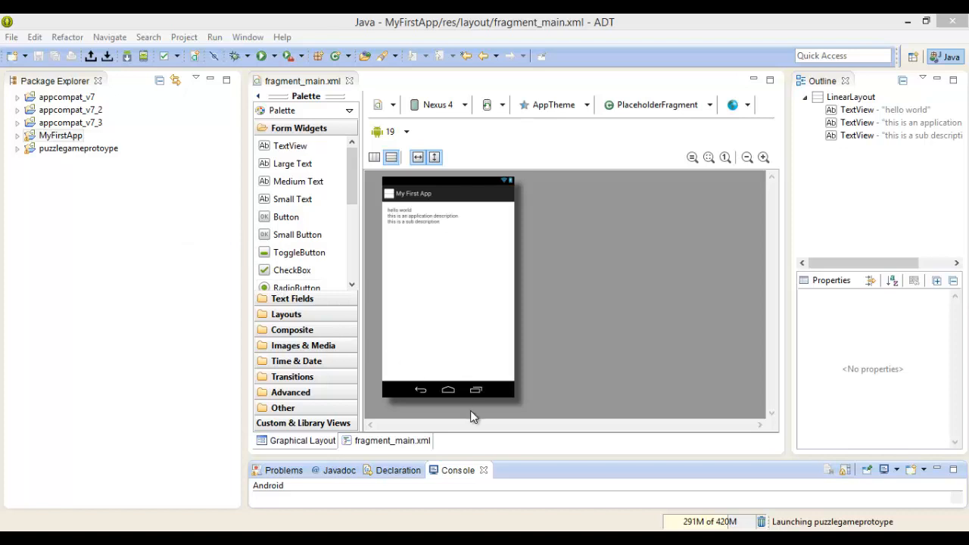
mouse_move(761, 219)
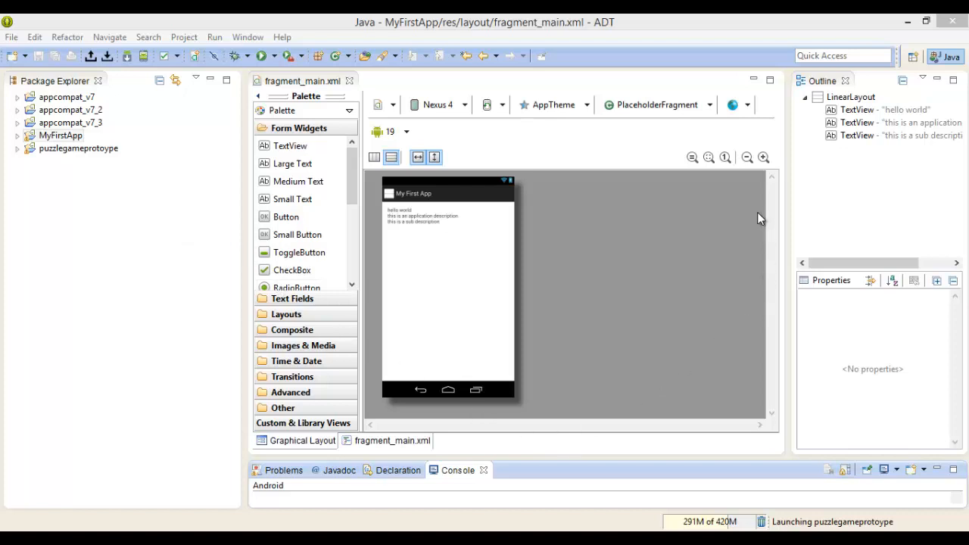
mouse_move(835, 227)
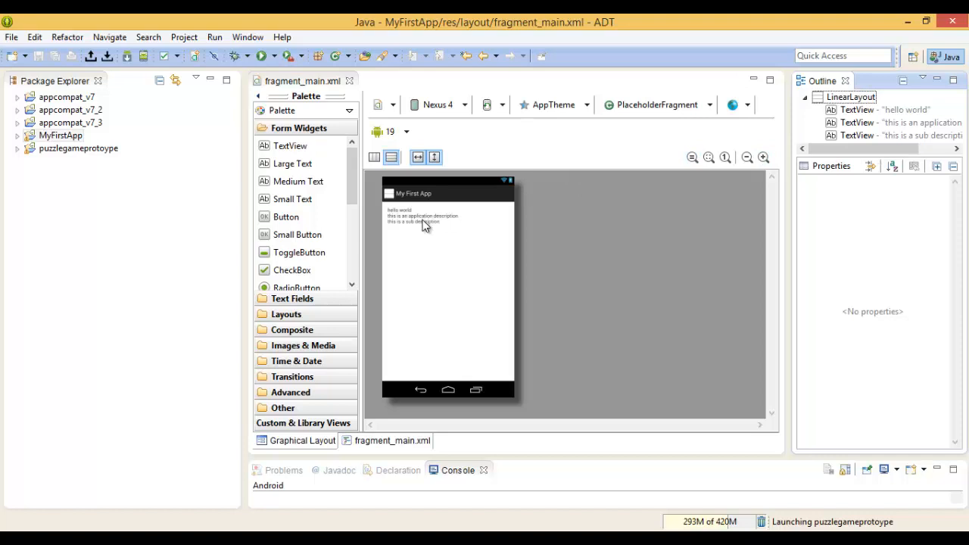
mouse_move(229, 64)
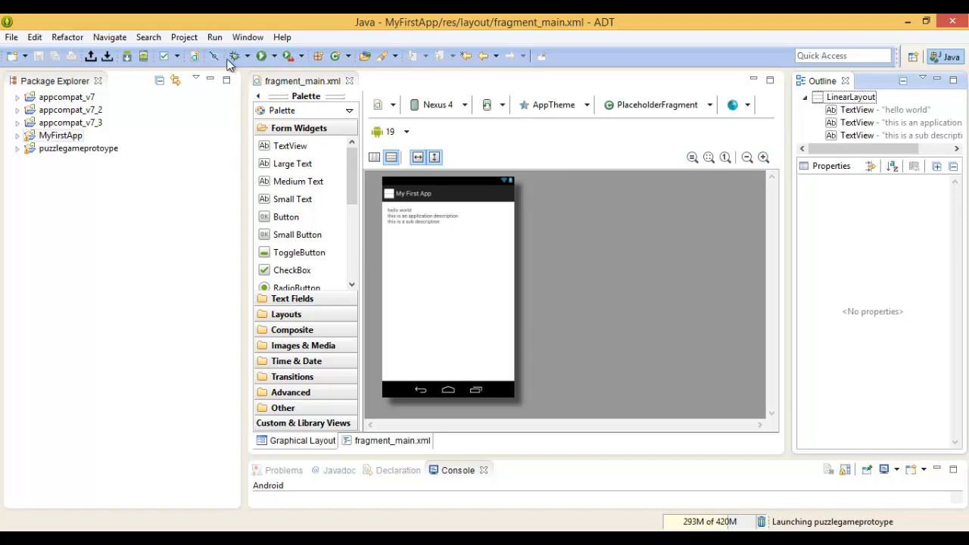
- Select the sub description and application description text lines, then the whole linear layout
left_click(415, 222)
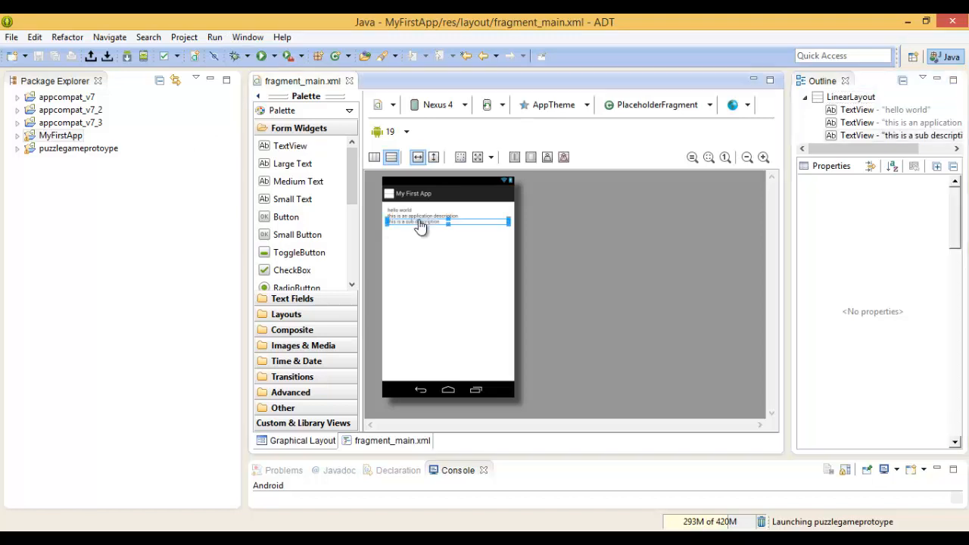
left_click(422, 217)
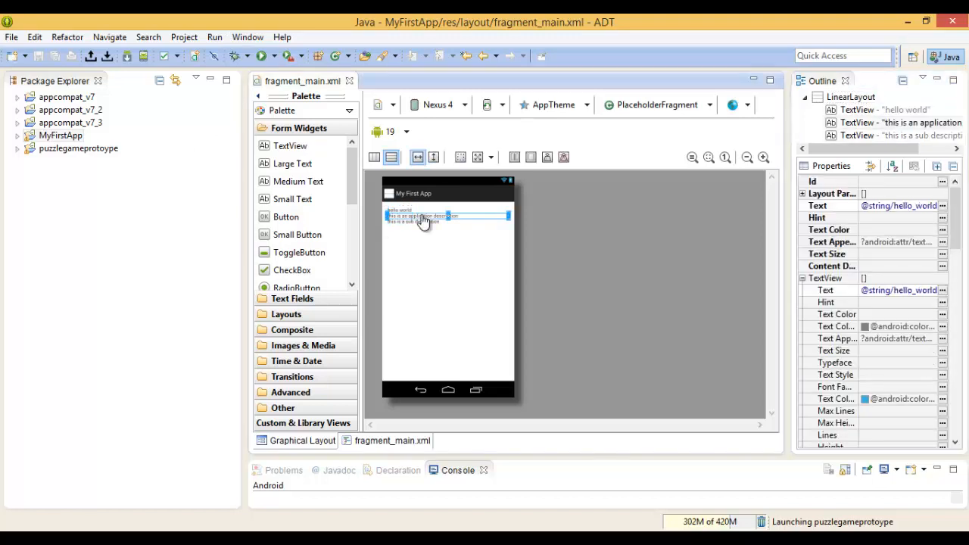
left_click(413, 222)
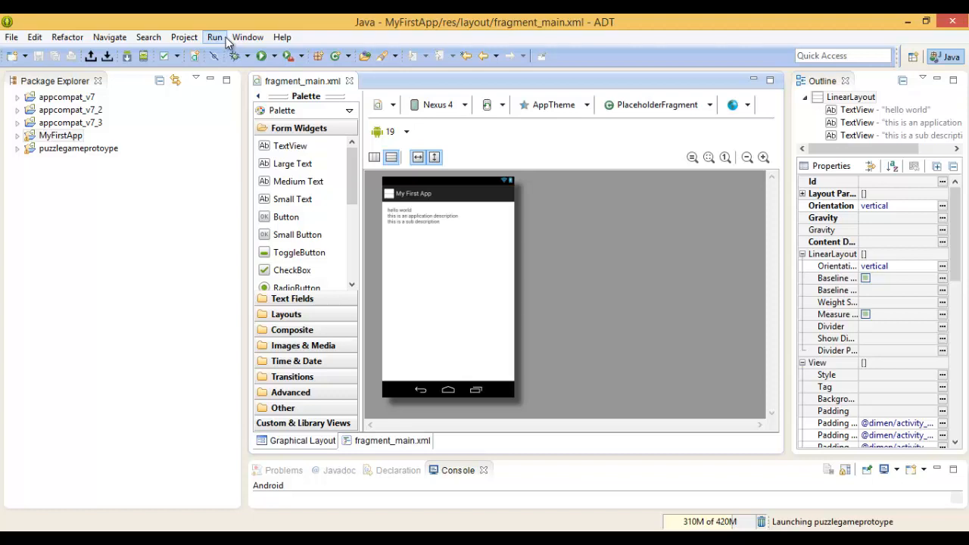
mouse_move(247, 37)
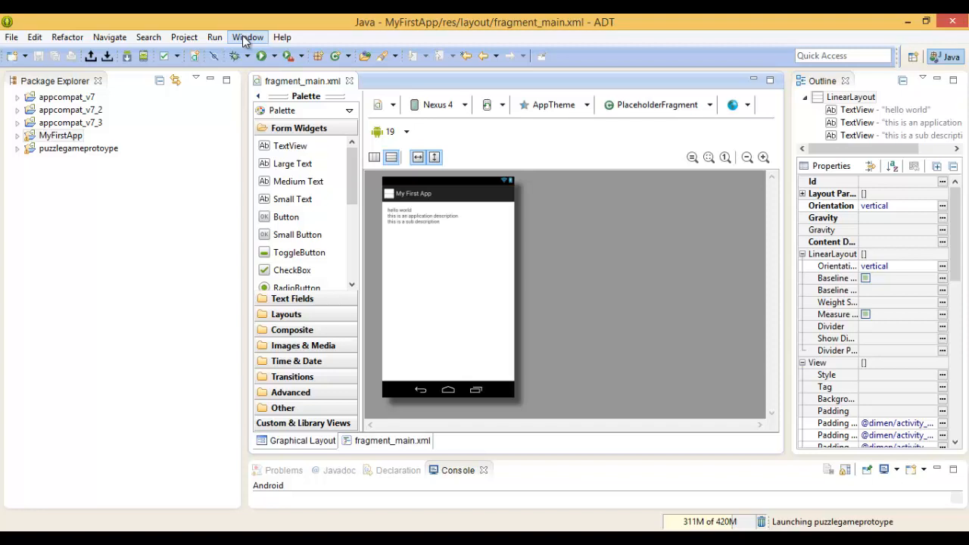
- Open the Android Virtual Device Manager from the Window menu and start a new AVD
left_click(248, 36)
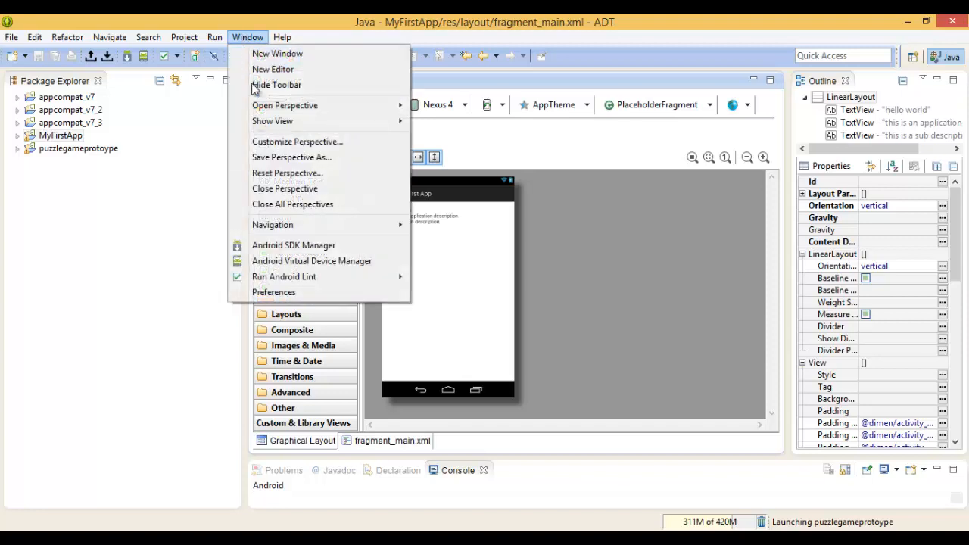
left_click(312, 261)
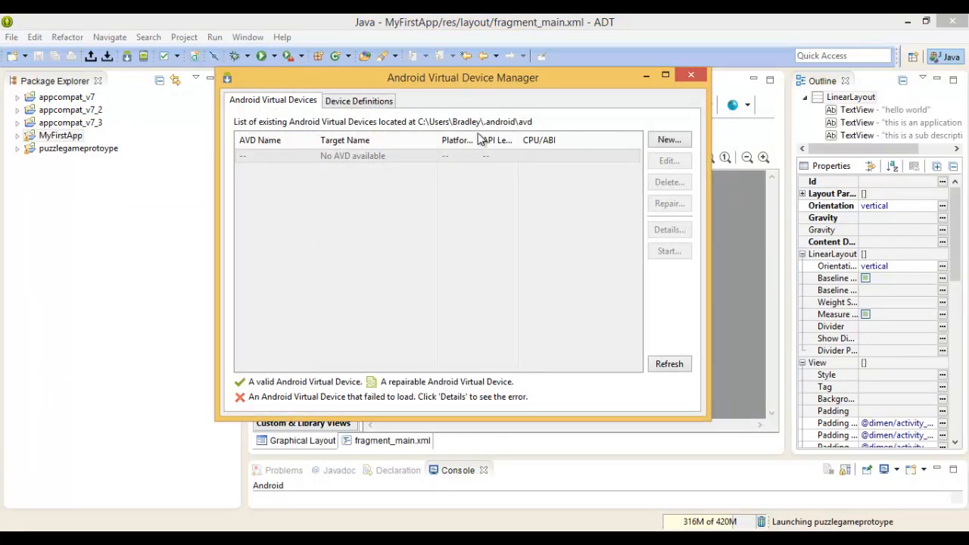
mouse_move(476, 162)
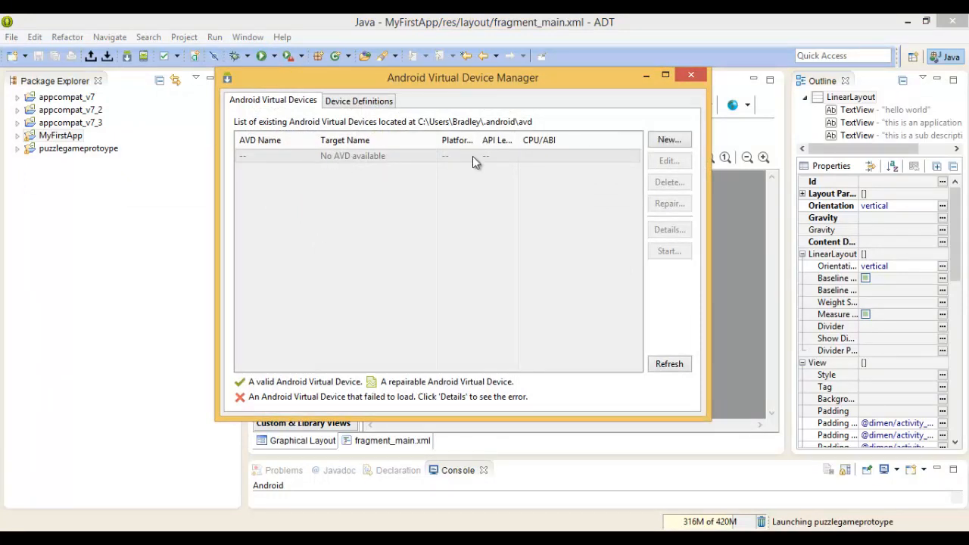
left_click(668, 139)
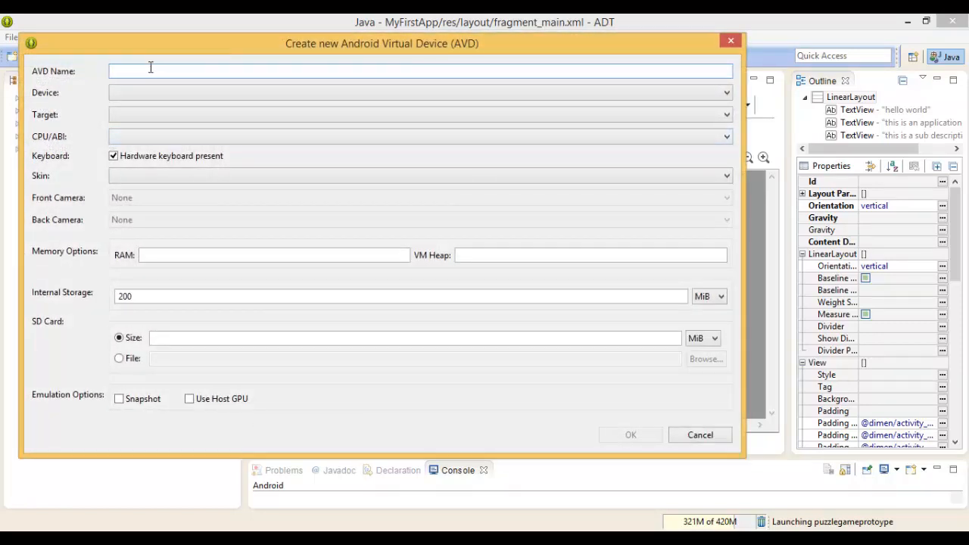
- Name the AVD Device 1: Nexus 4, Android 4.4.2 API 19, no skin, no front camera
type("Dev")
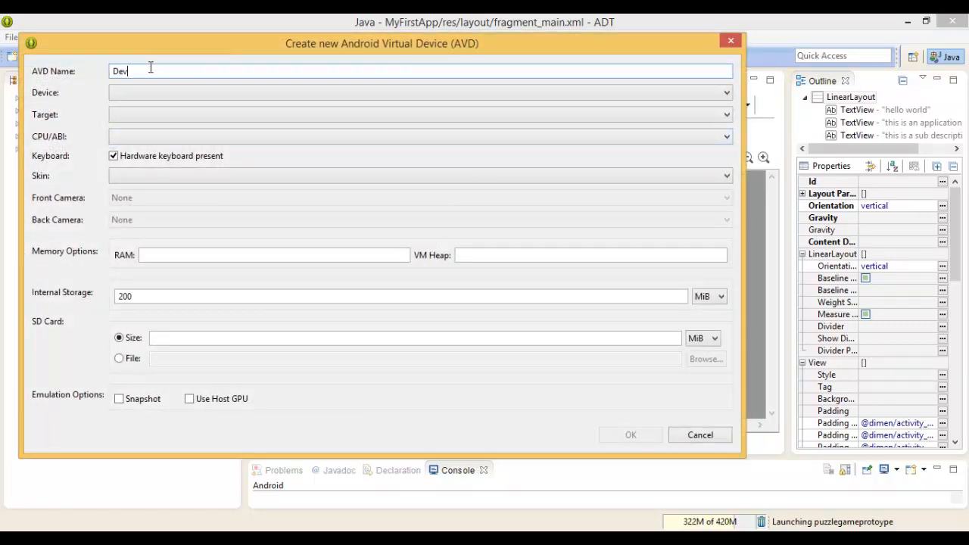
left_click(420, 92)
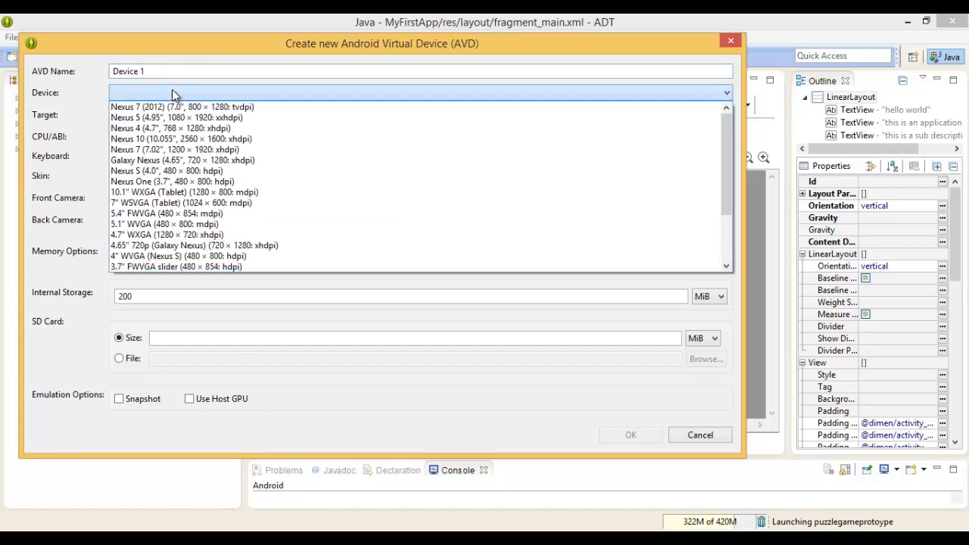
left_click(170, 128)
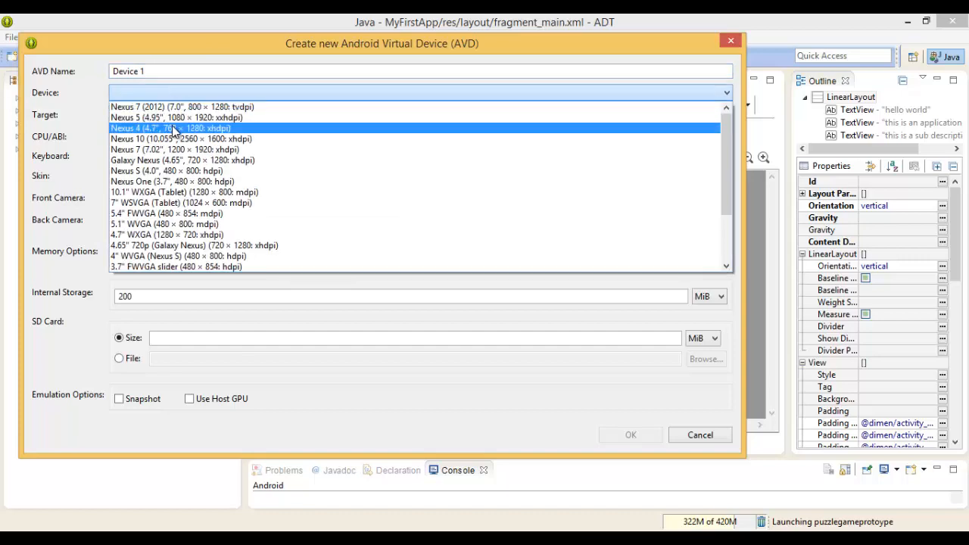
left_click(170, 128)
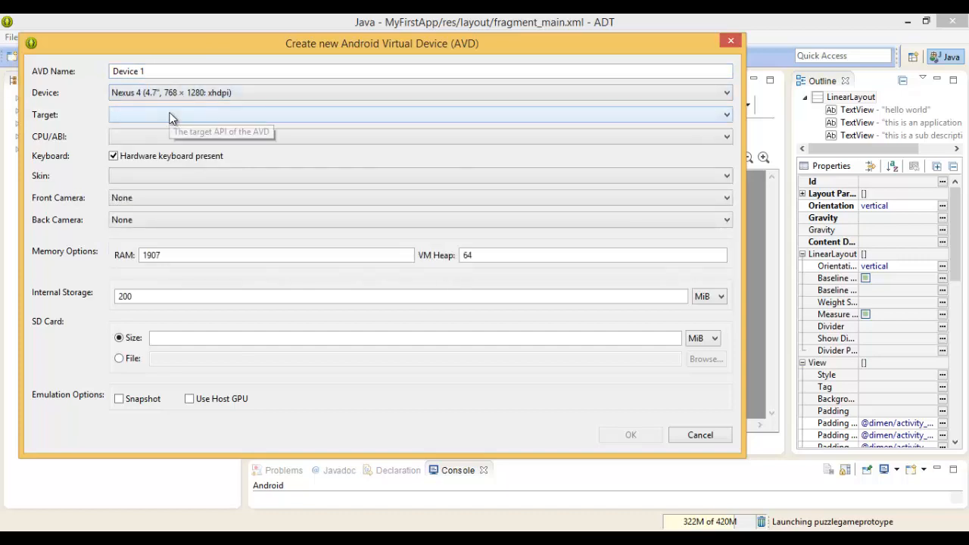
left_click(421, 115)
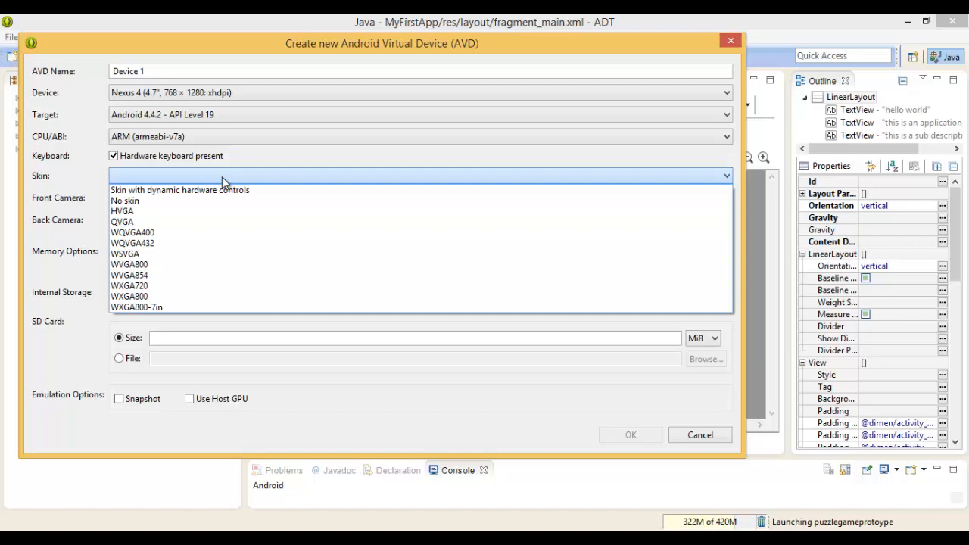
mouse_move(49, 121)
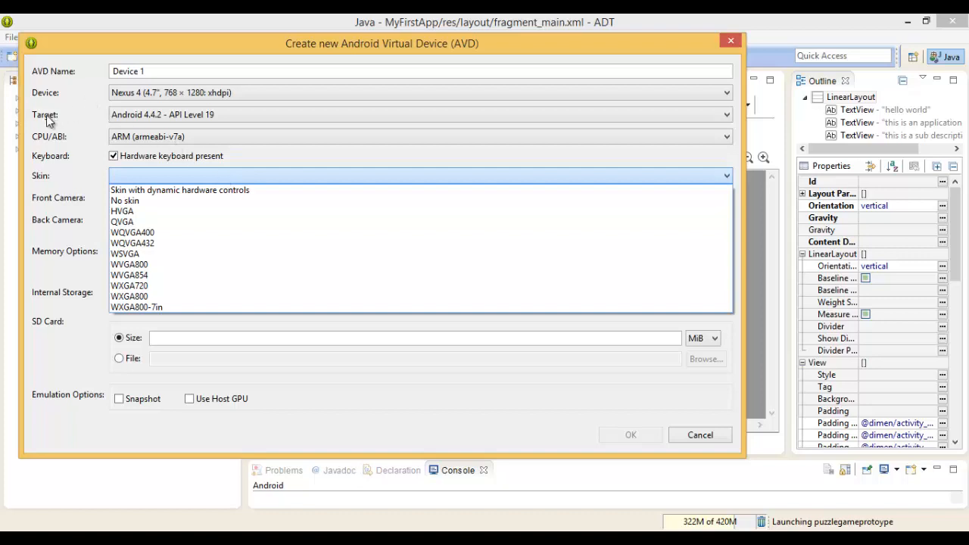
mouse_move(62, 128)
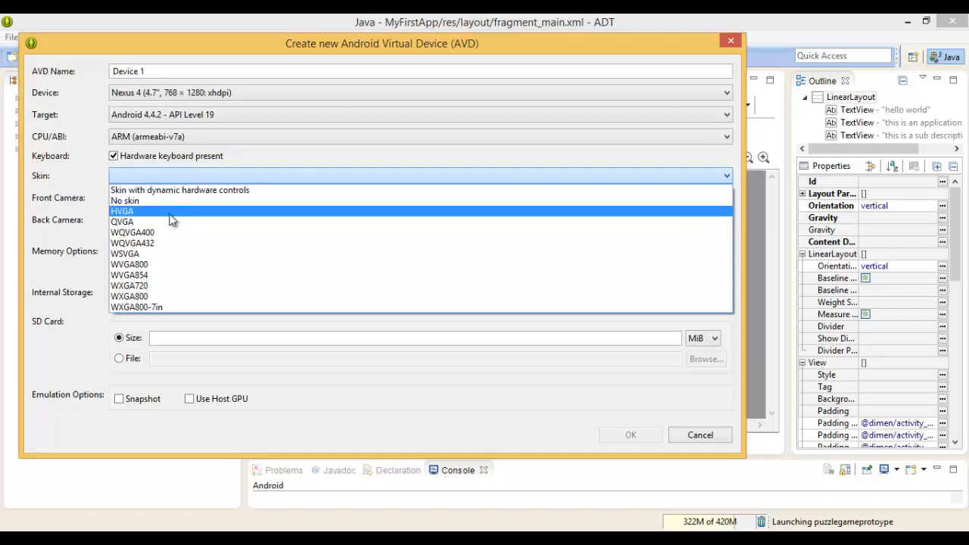
left_click(124, 201)
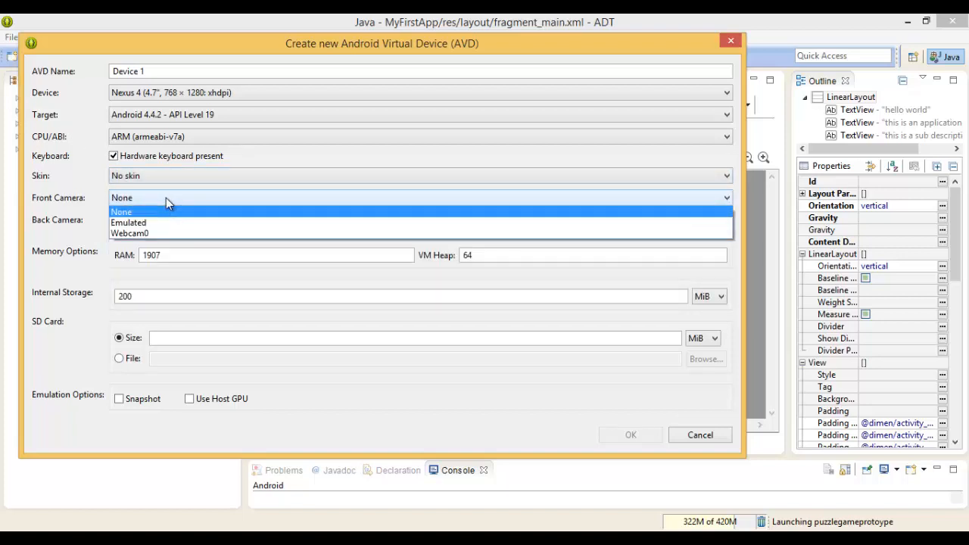
left_click(121, 212)
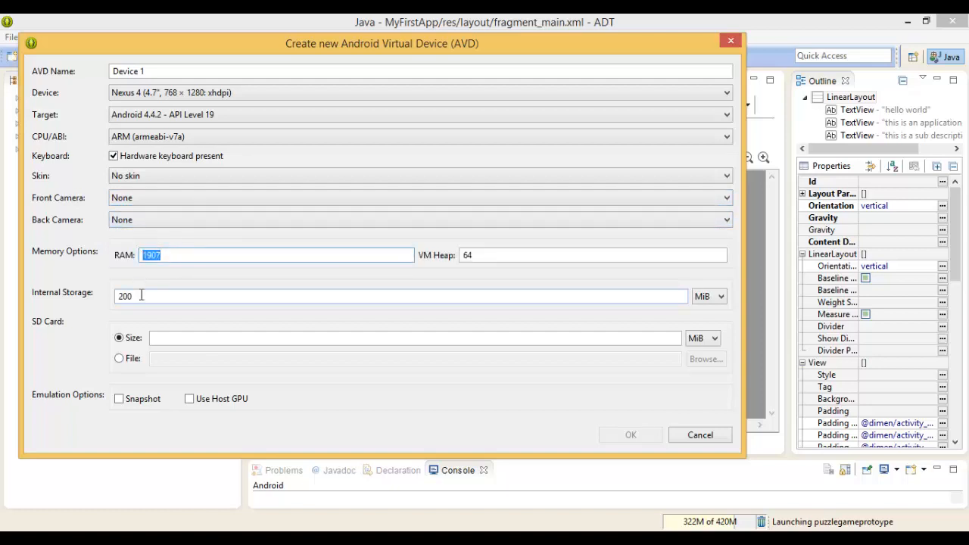
- Set RAM to 1028, try HVGA and dynamic-controls skins, then revert to No skin
type("1028")
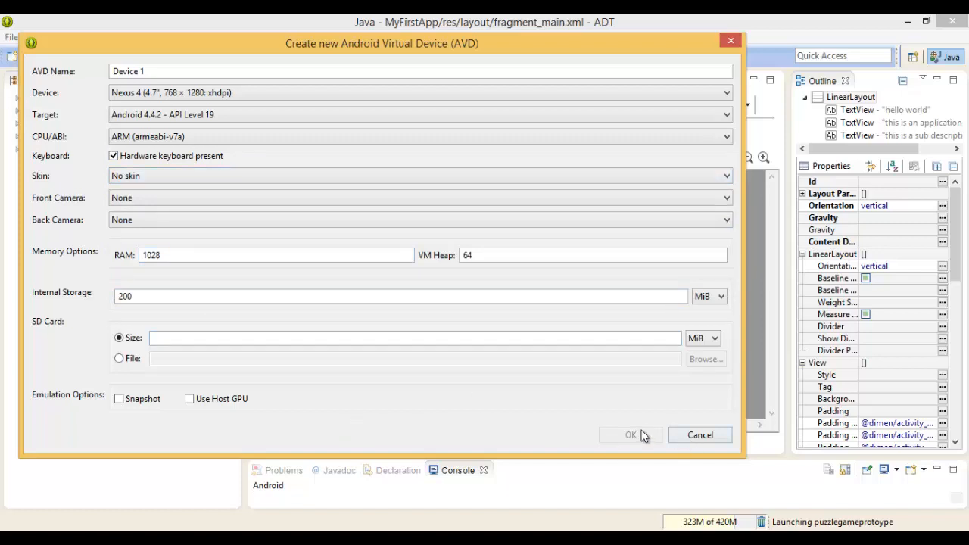
left_click(421, 175)
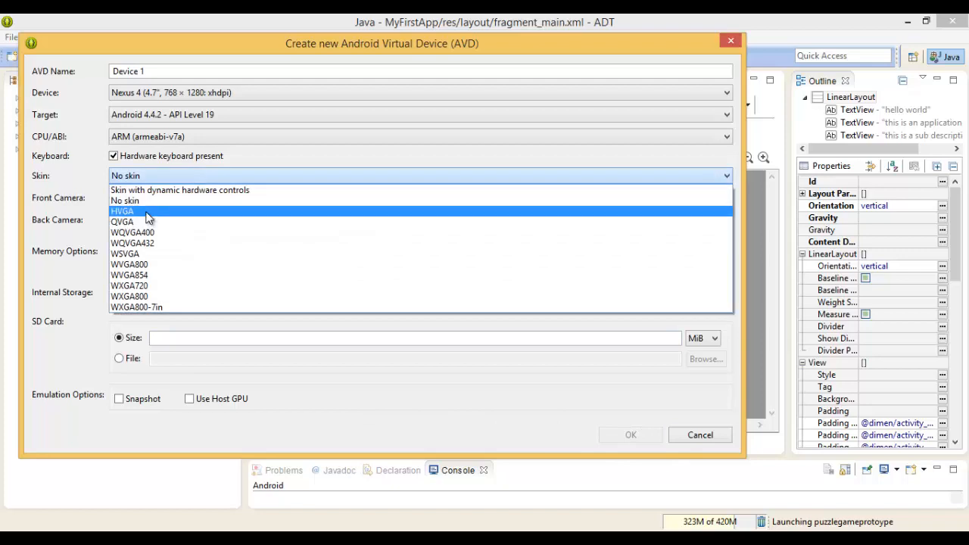
left_click(122, 211)
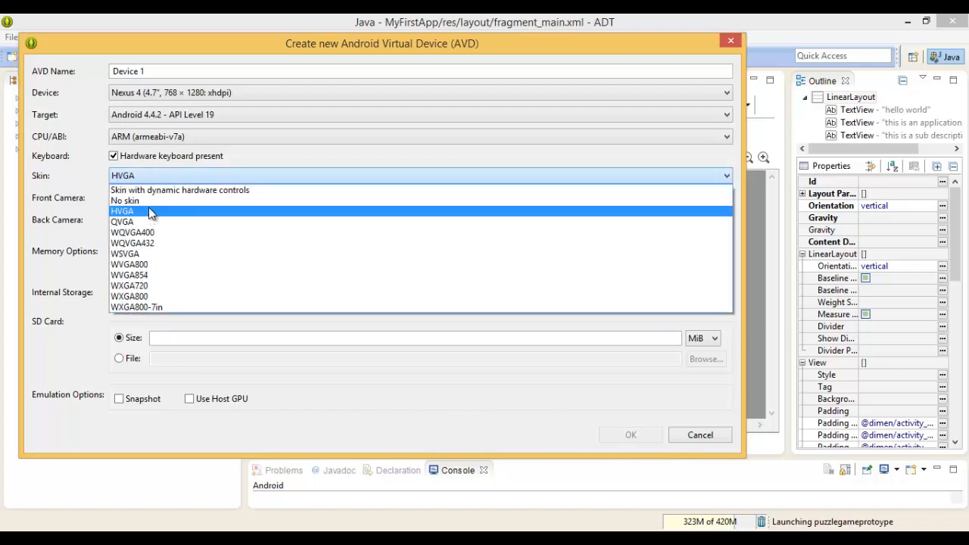
left_click(125, 200)
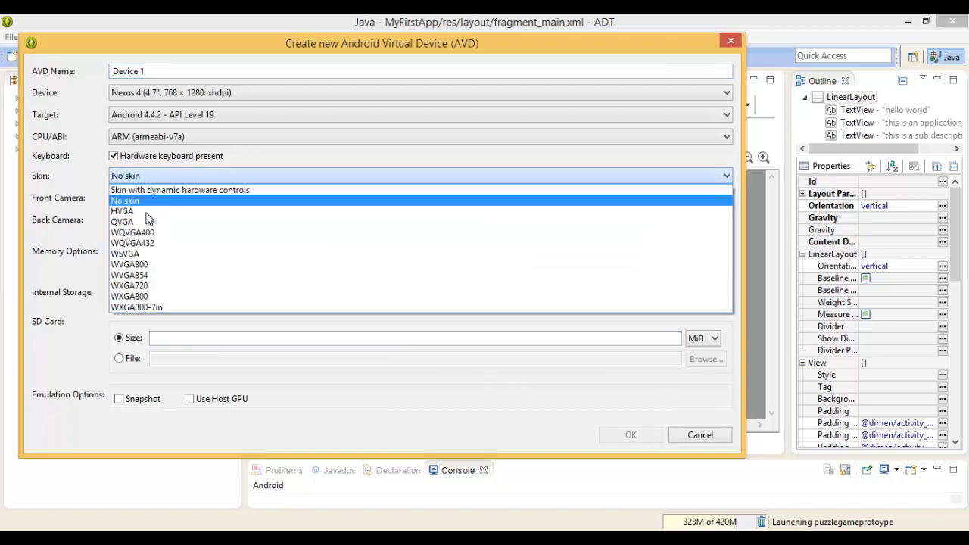
mouse_move(180, 190)
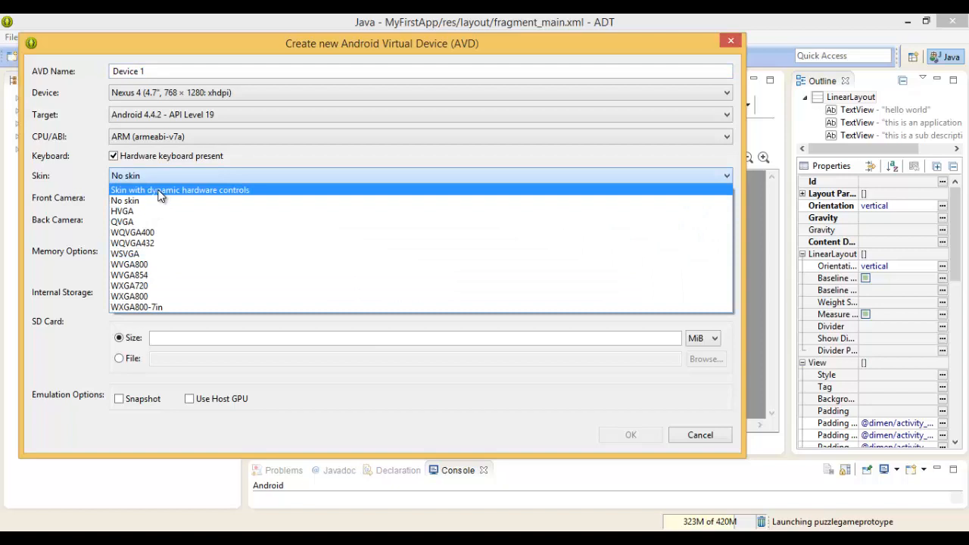
left_click(180, 190)
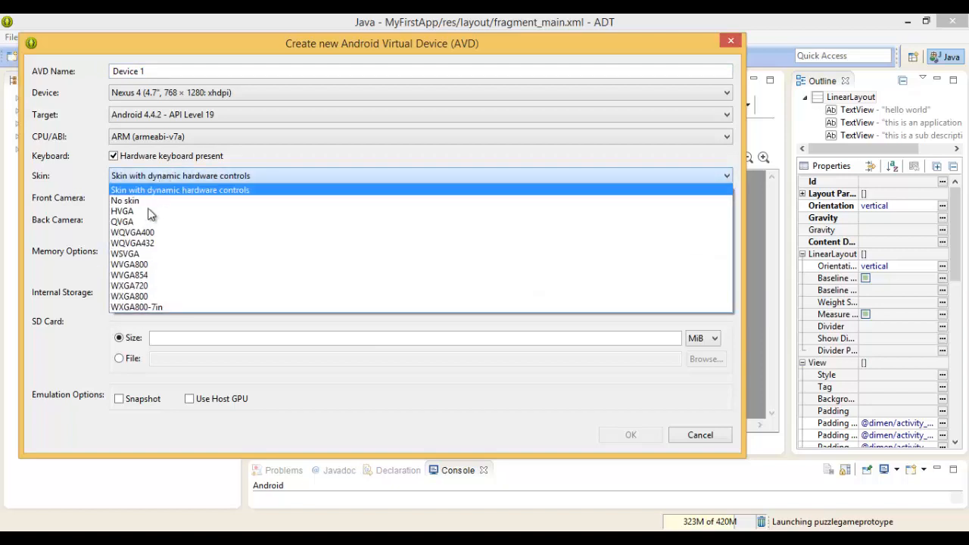
left_click(124, 200)
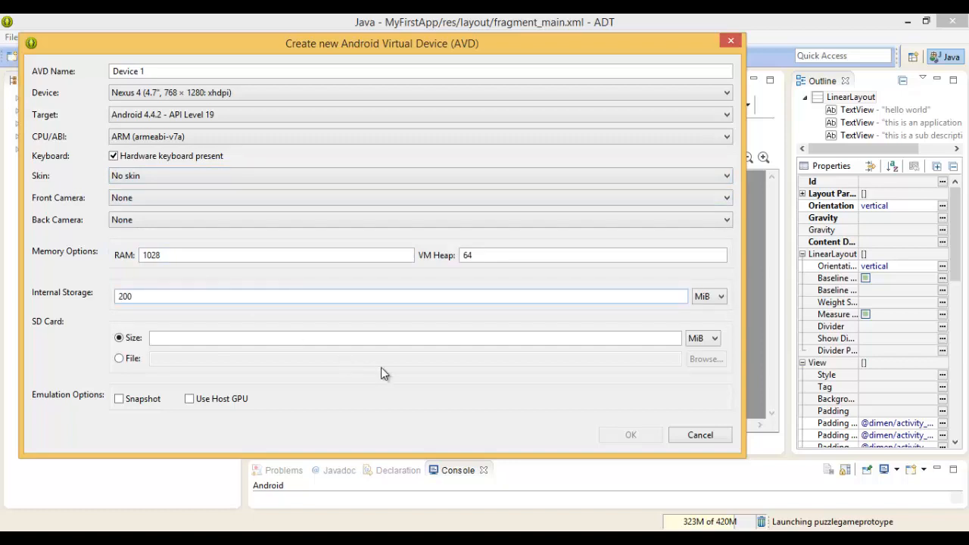
- Select the Device AVD targeting Android 4.4.2 API 19, then close the manager
left_click(136, 71)
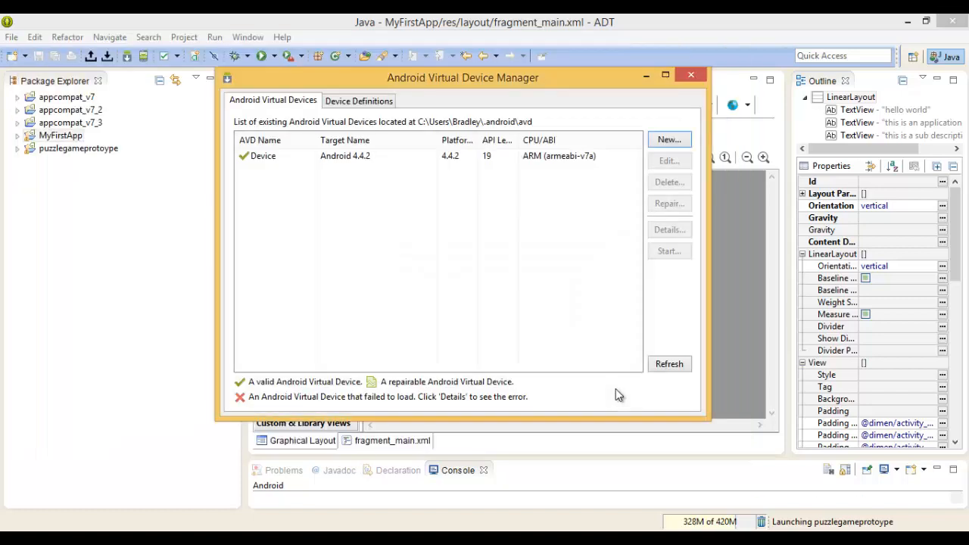
left_click(263, 155)
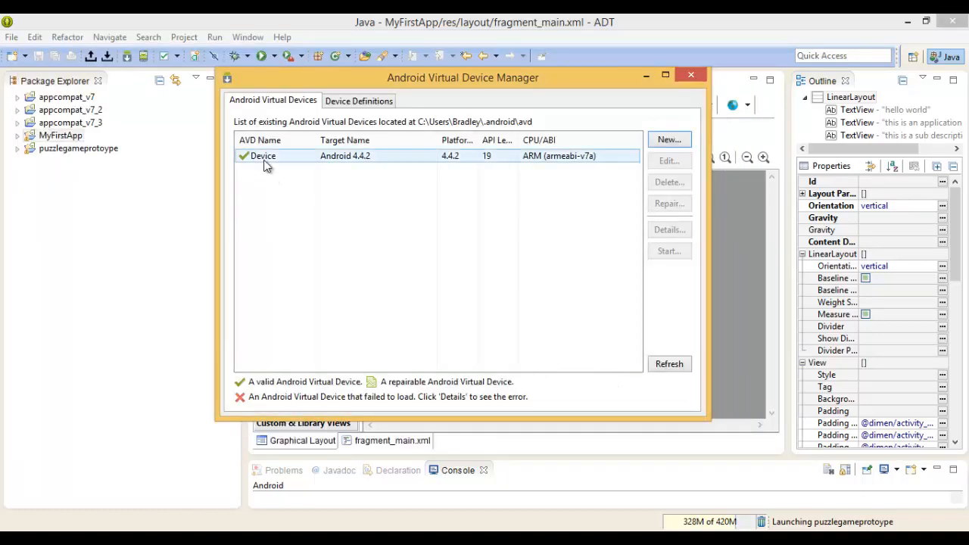
left_click(263, 155)
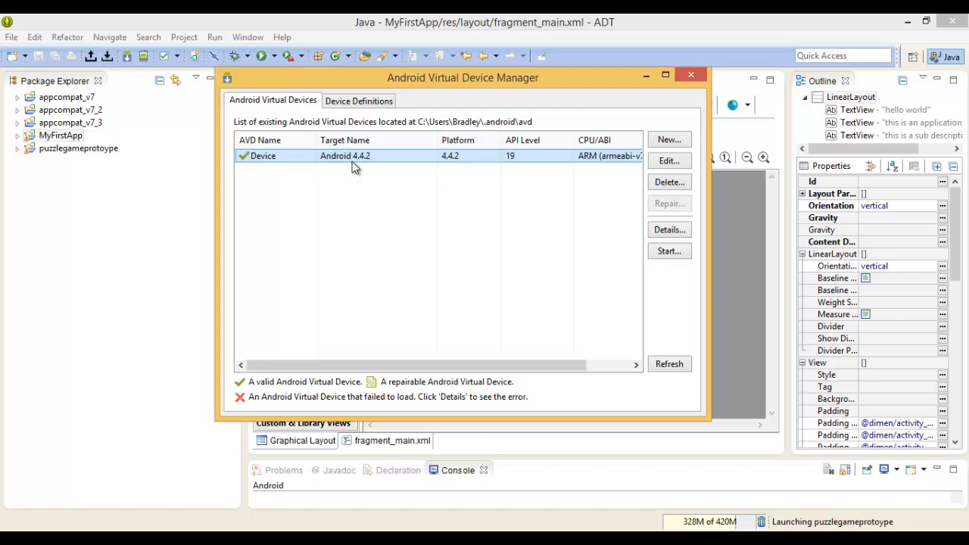
mouse_move(358, 101)
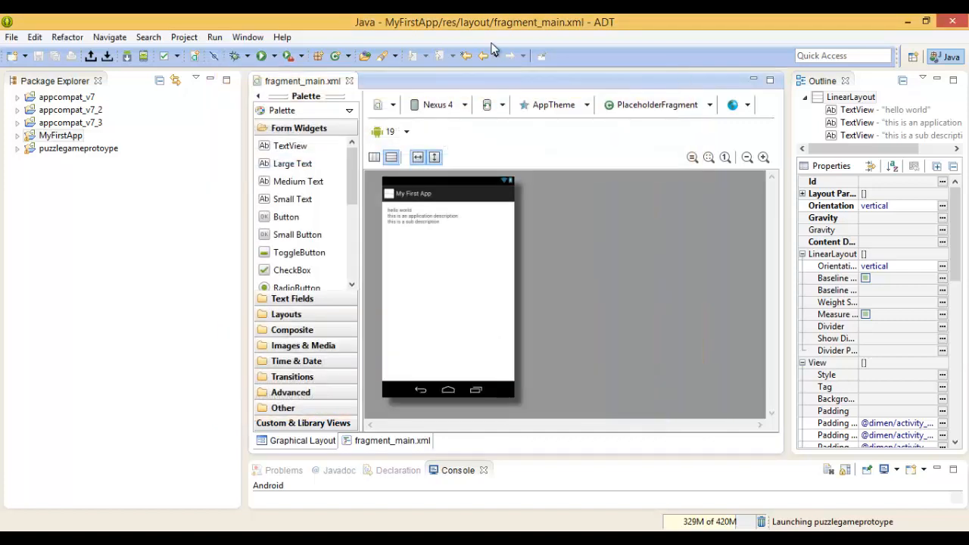
- Select MyFirstApp in Package Explorer and open its context menu
left_click(60, 134)
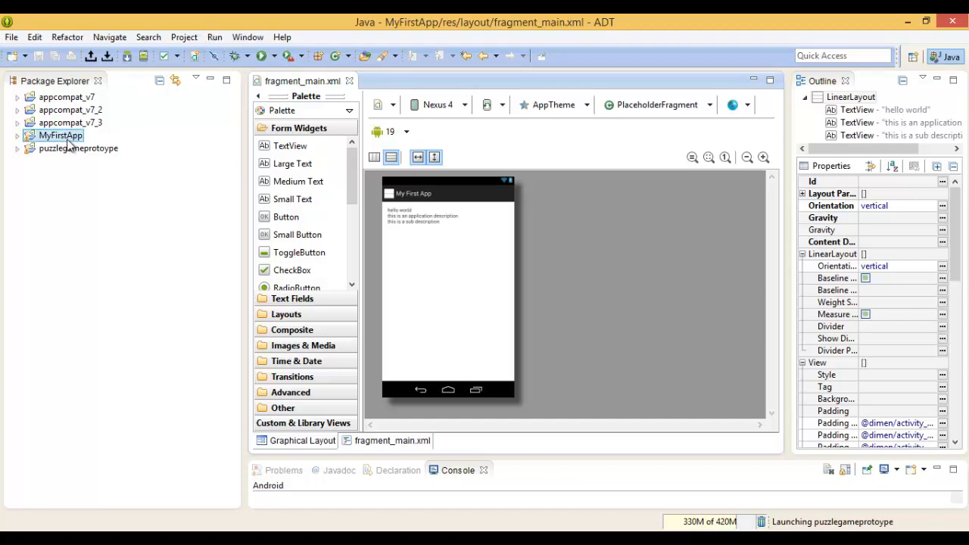
right_click(61, 134)
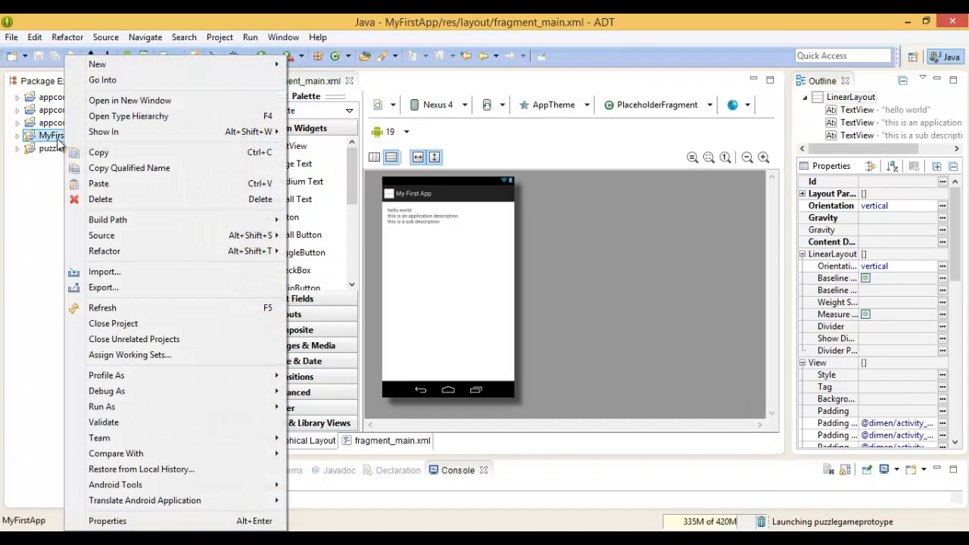
mouse_move(105, 251)
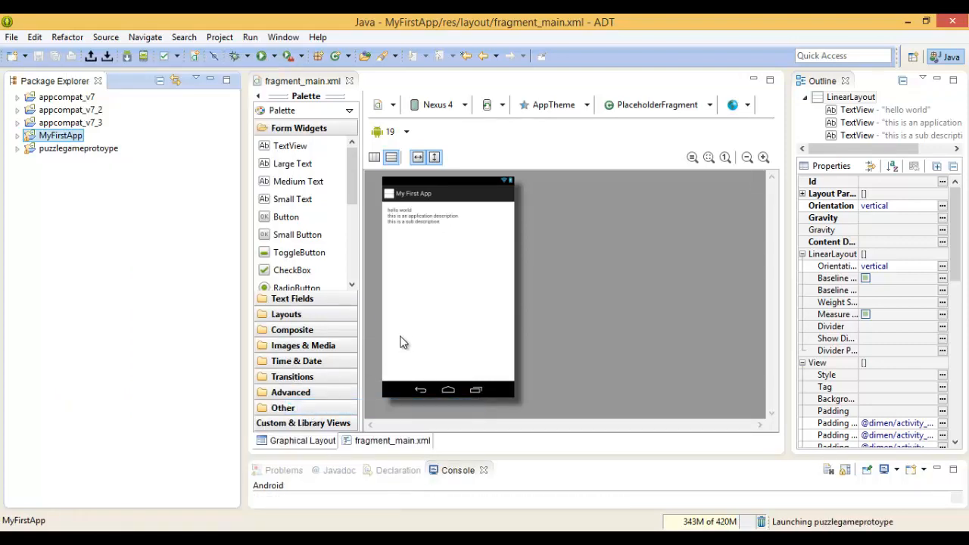
mouse_move(541, 460)
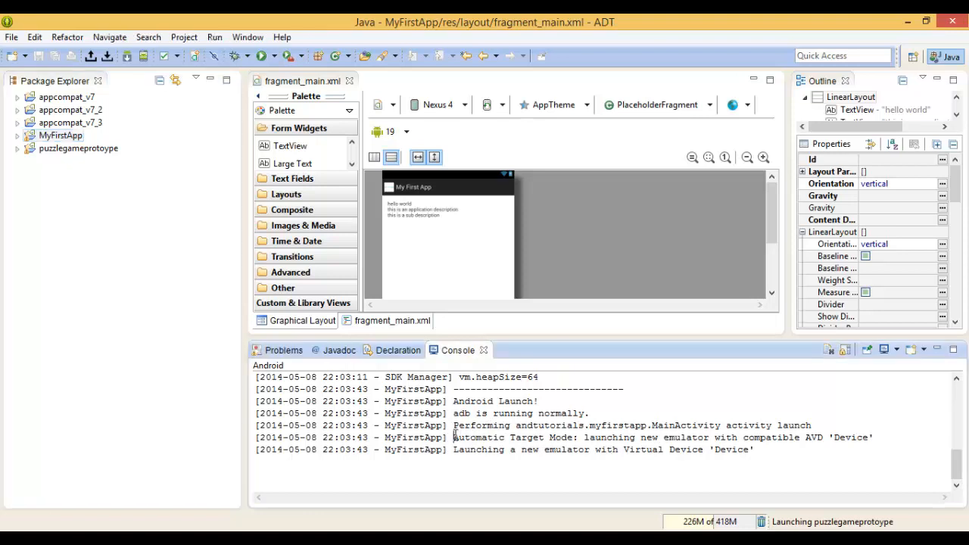
- Double-click in the lower panel while the 5554:Device emulator window opens
double_click(514, 437)
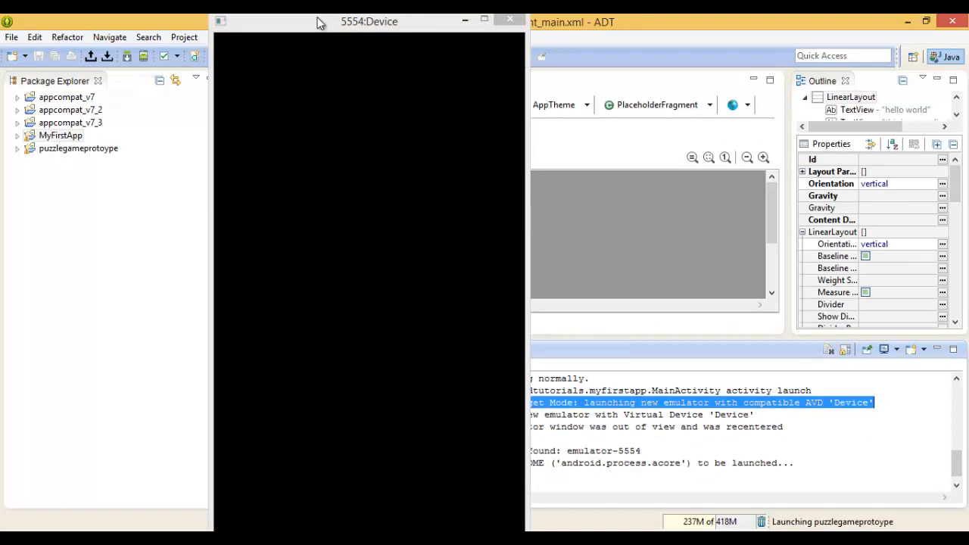
- Move the emulator window toward the screen centre and wait for Android to boot
left_click_drag(369, 22, 473, 23)
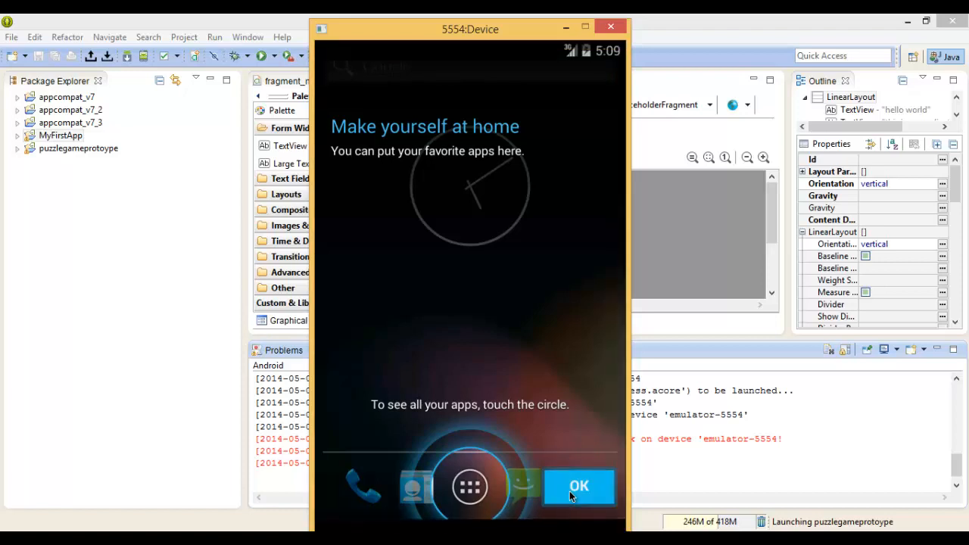
- Dismiss the home screen welcome tip and drag the lock icon to unlock
left_click(579, 485)
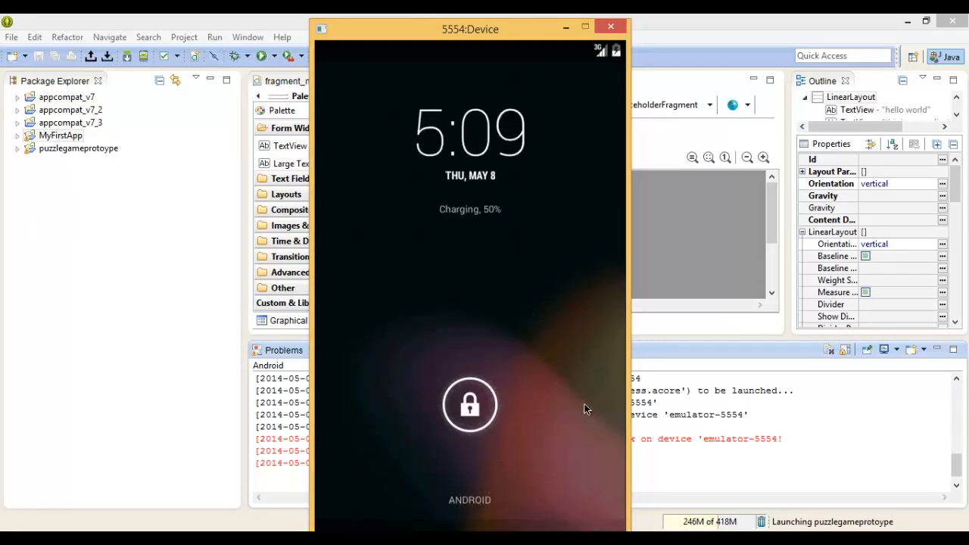
mouse_move(573, 404)
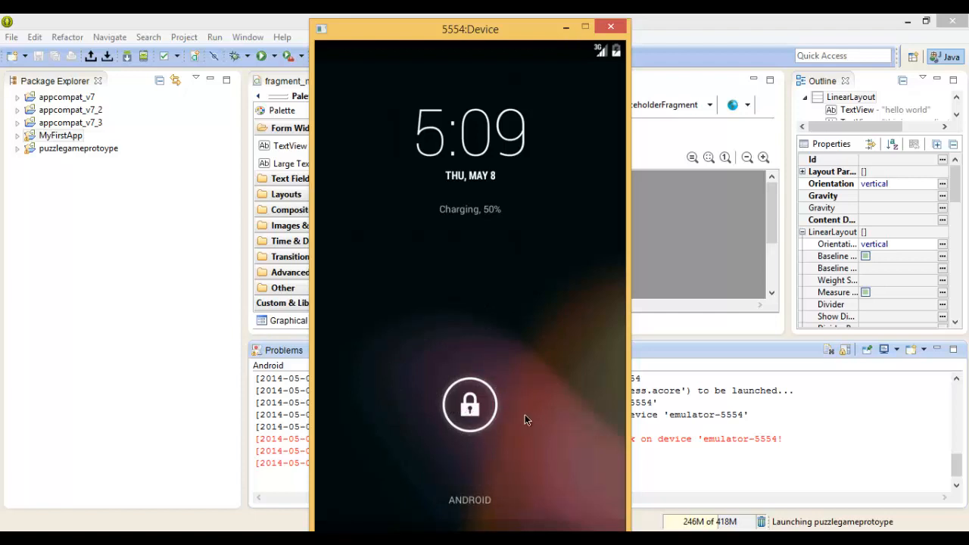
left_click_drag(469, 405, 579, 412)
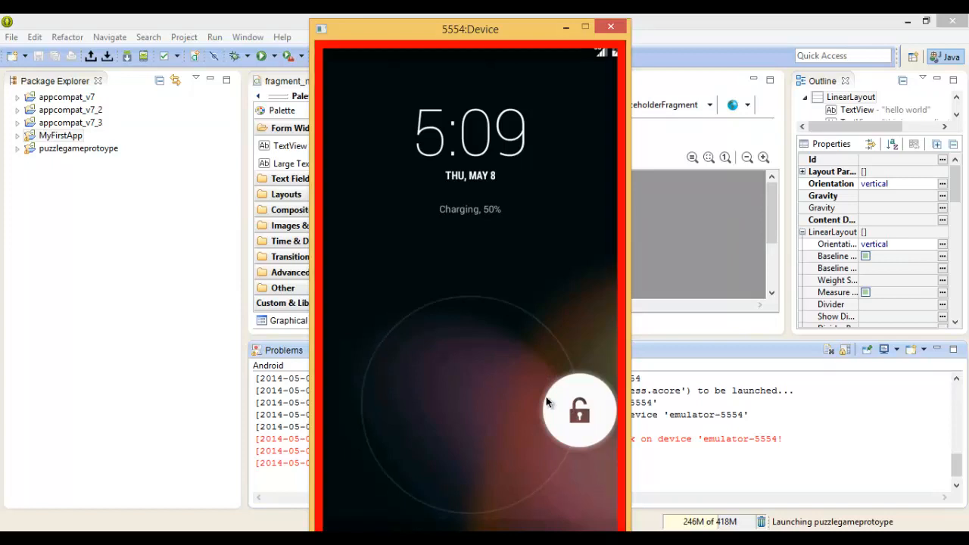
mouse_move(529, 397)
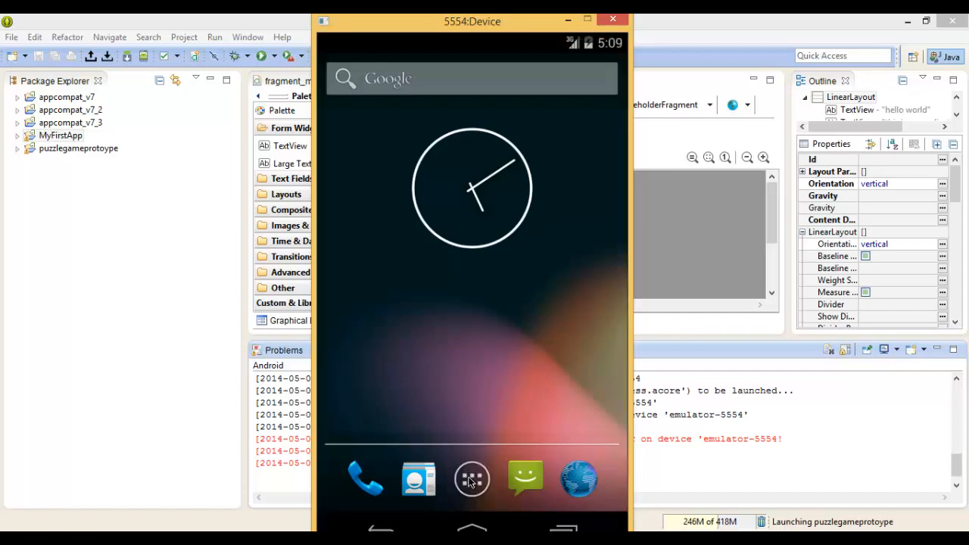
mouse_move(477, 492)
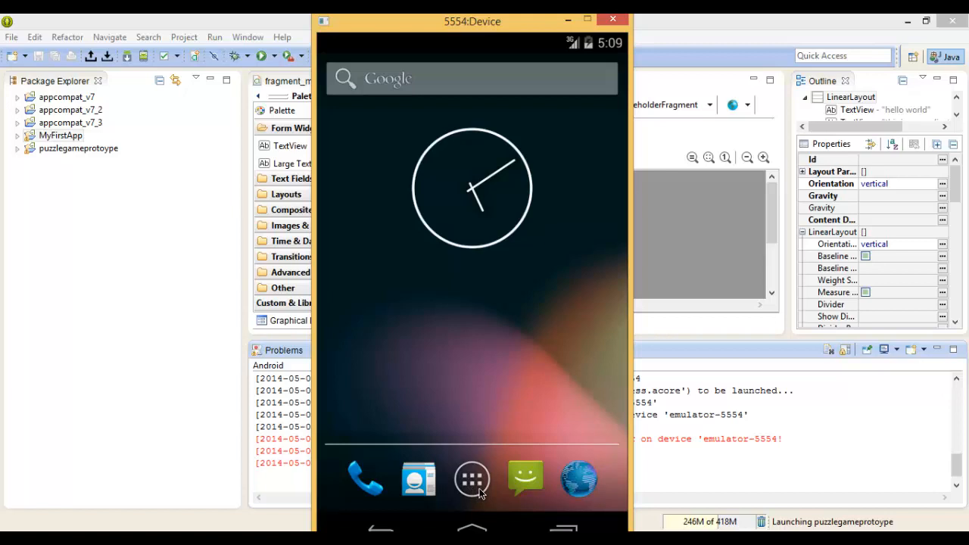
- Open the app drawer and dismiss its tip, finding My First App absent
left_click(472, 478)
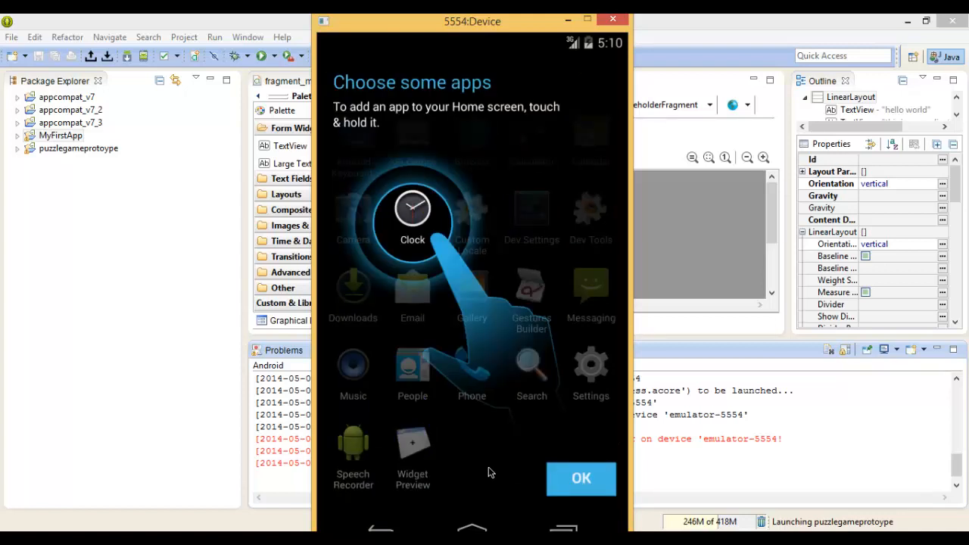
mouse_move(581, 478)
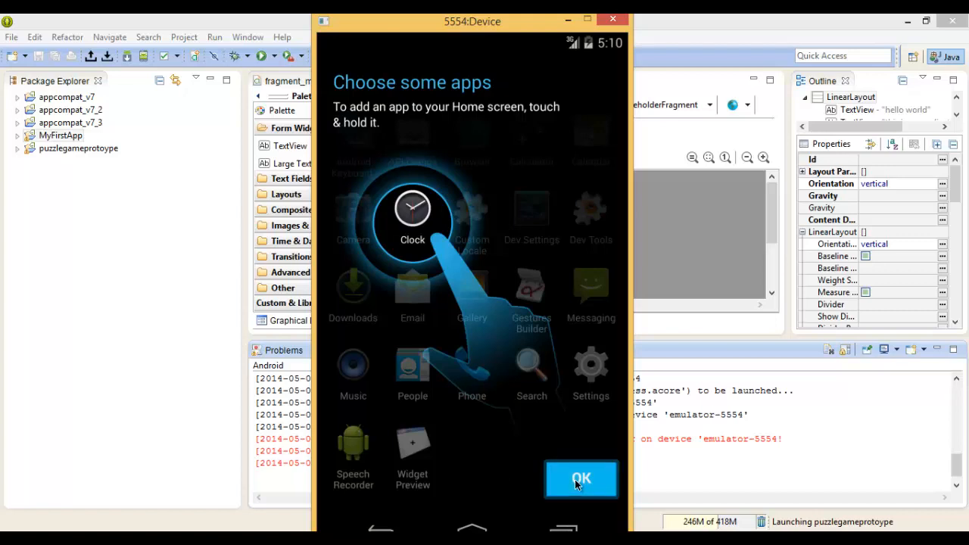
left_click(581, 479)
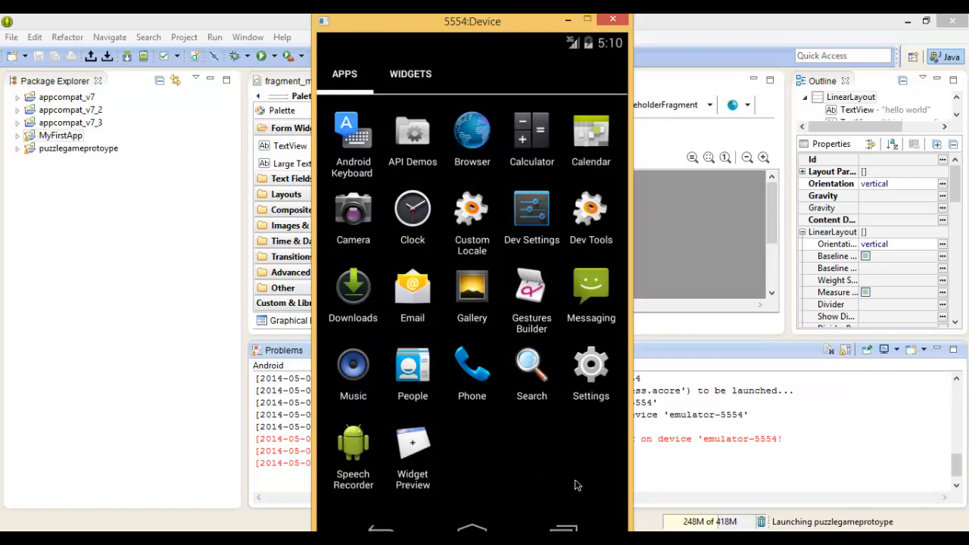
mouse_move(450, 20)
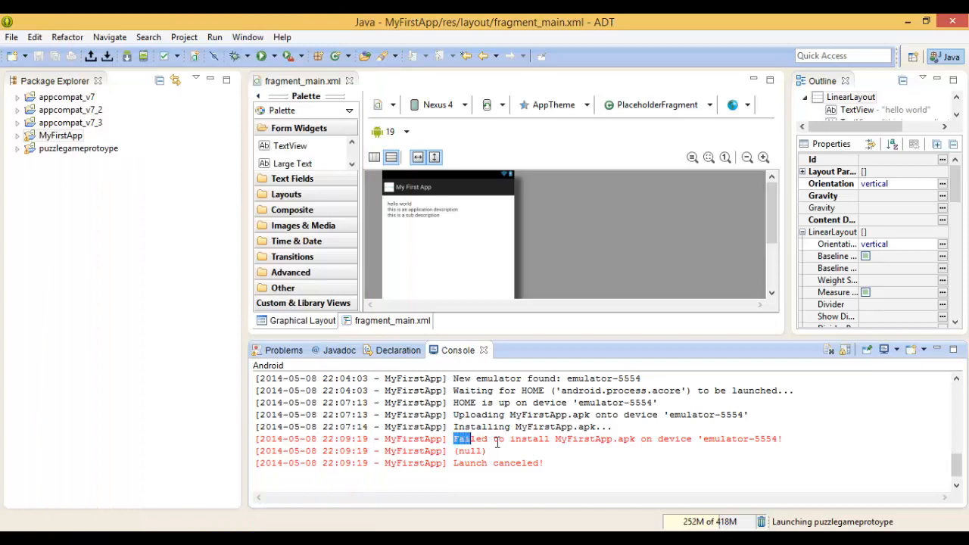
- Highlight the failed installation message in the Console log
left_click_drag(455, 439, 634, 440)
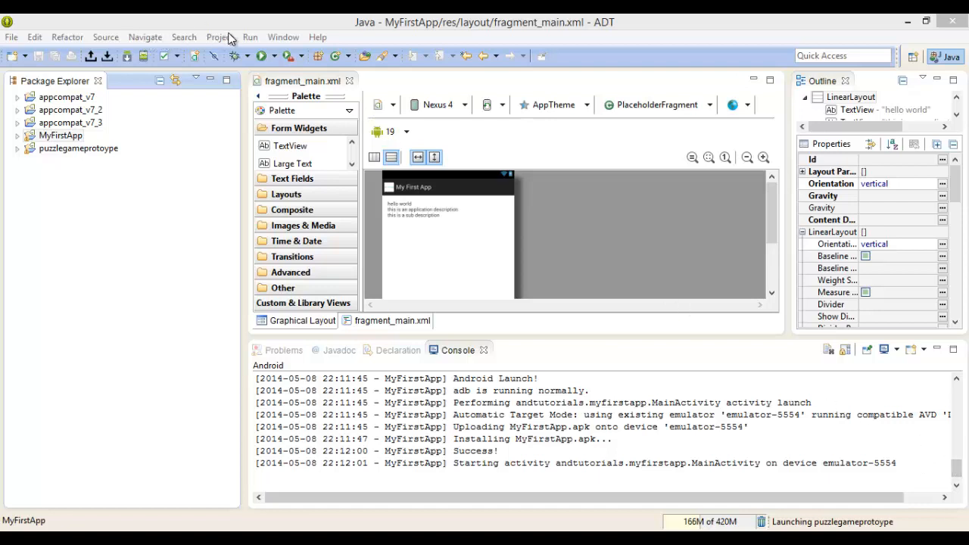
left_click(283, 36)
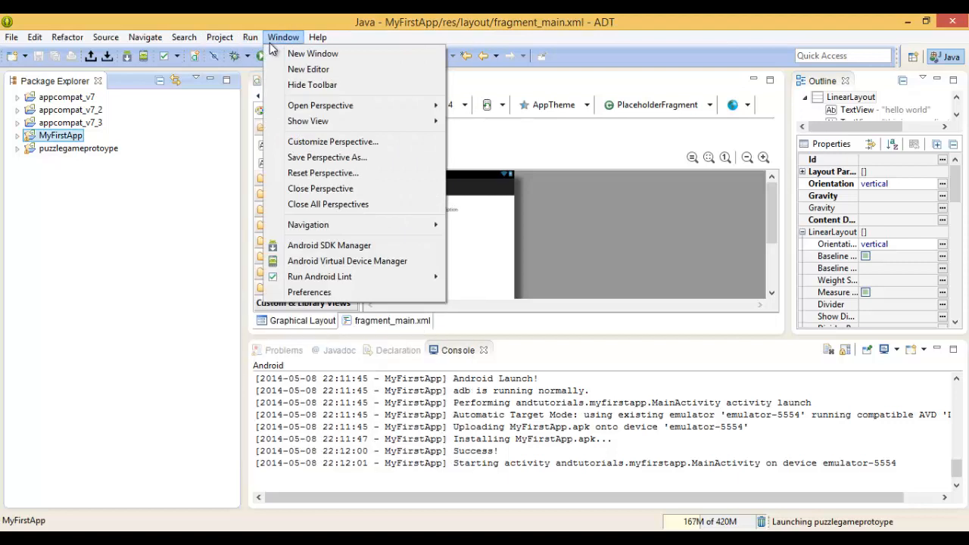
mouse_move(312, 53)
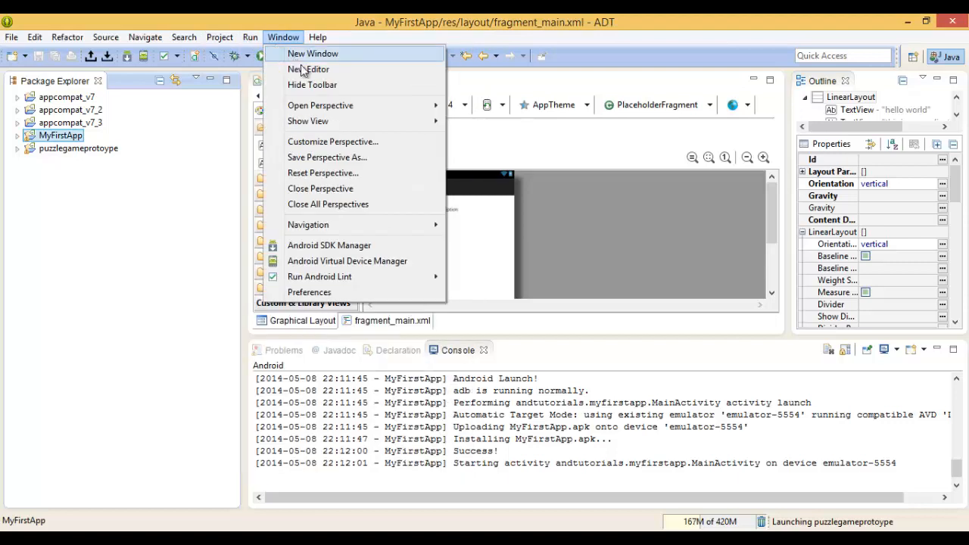
left_click(250, 36)
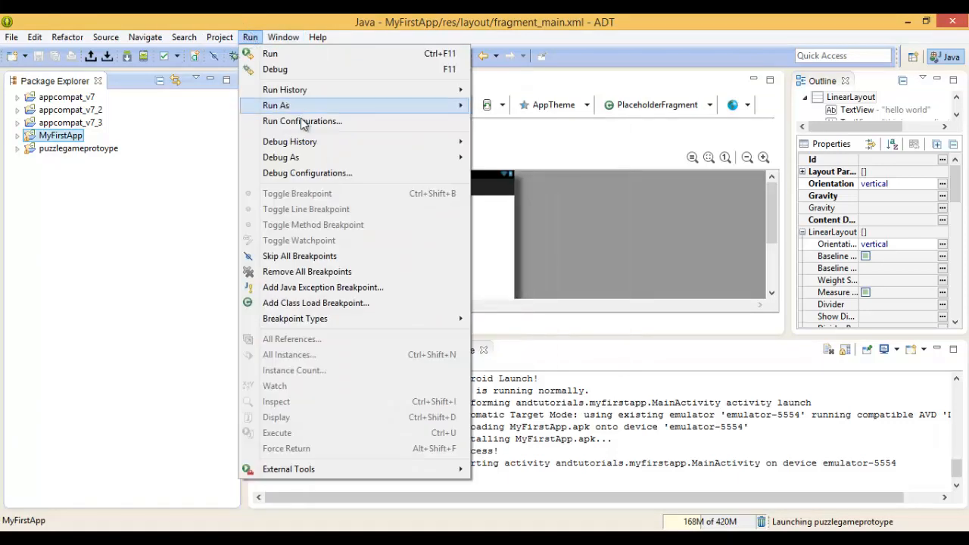
left_click(220, 37)
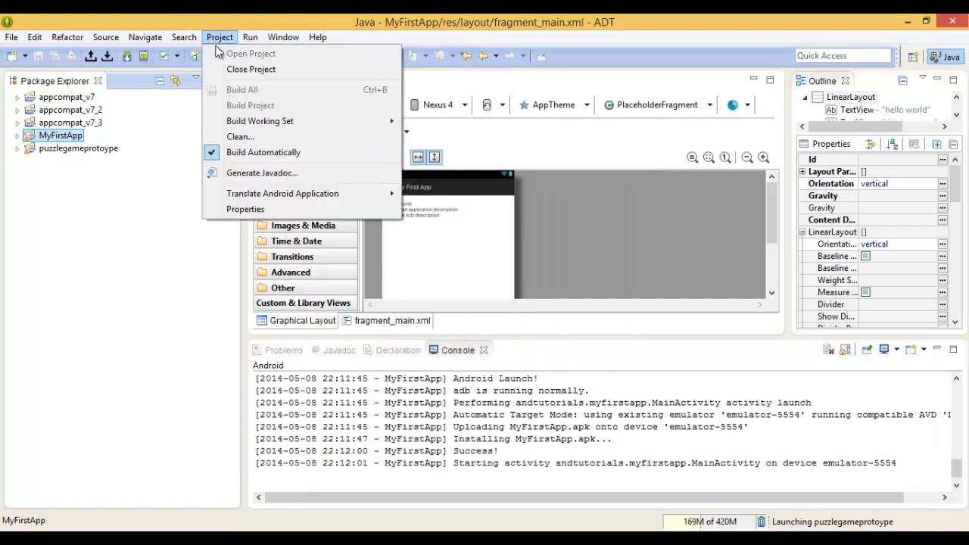
mouse_move(240, 137)
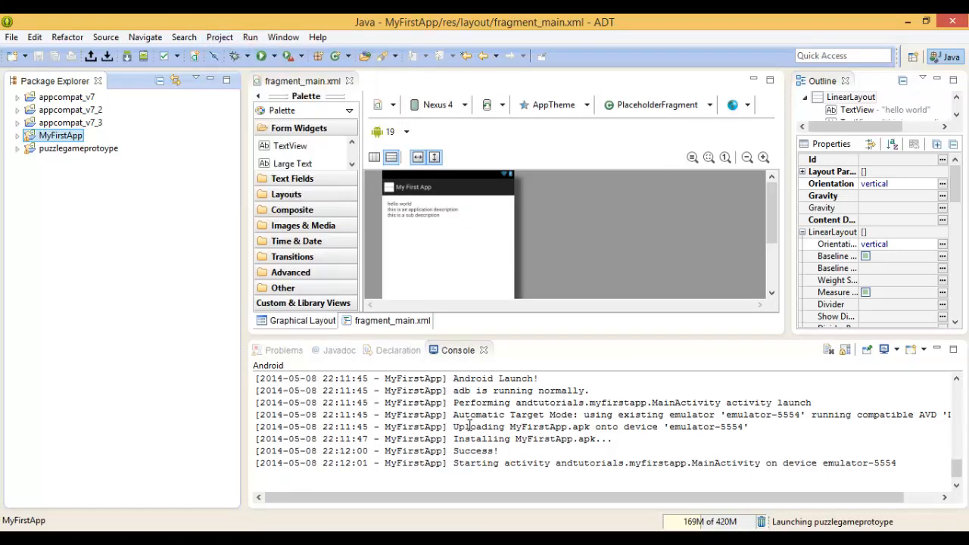
mouse_move(447, 426)
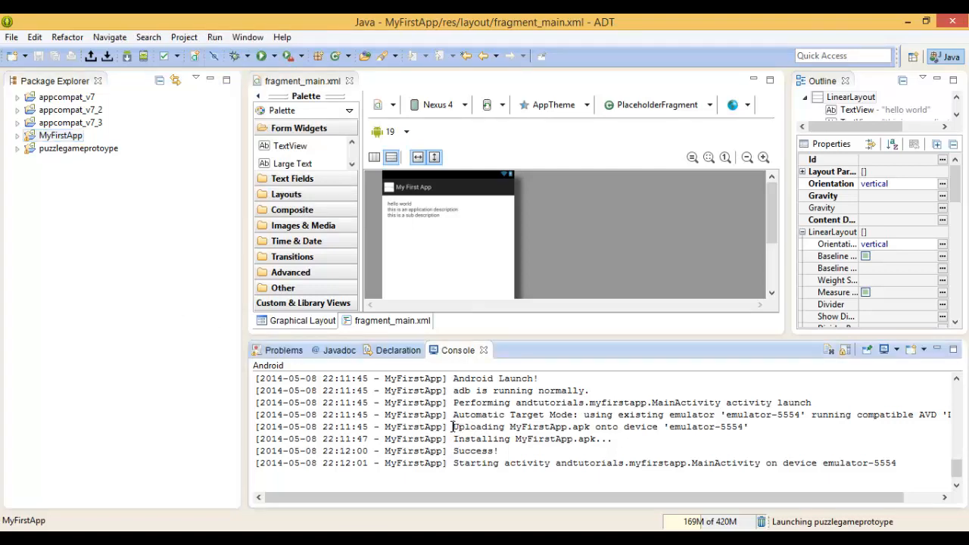
double_click(515, 426)
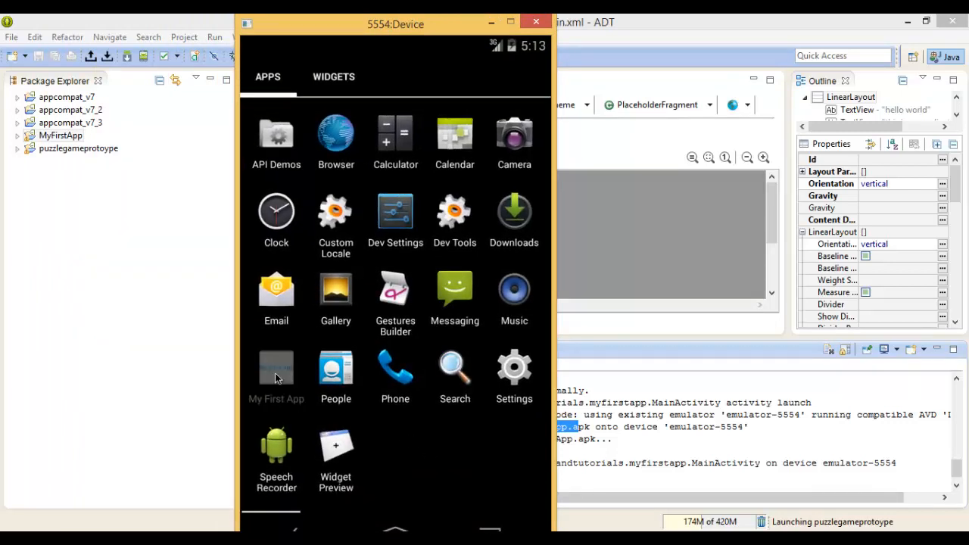
- Launch My First App from the emulator's app drawer to show hello world and both description lines
left_click(276, 368)
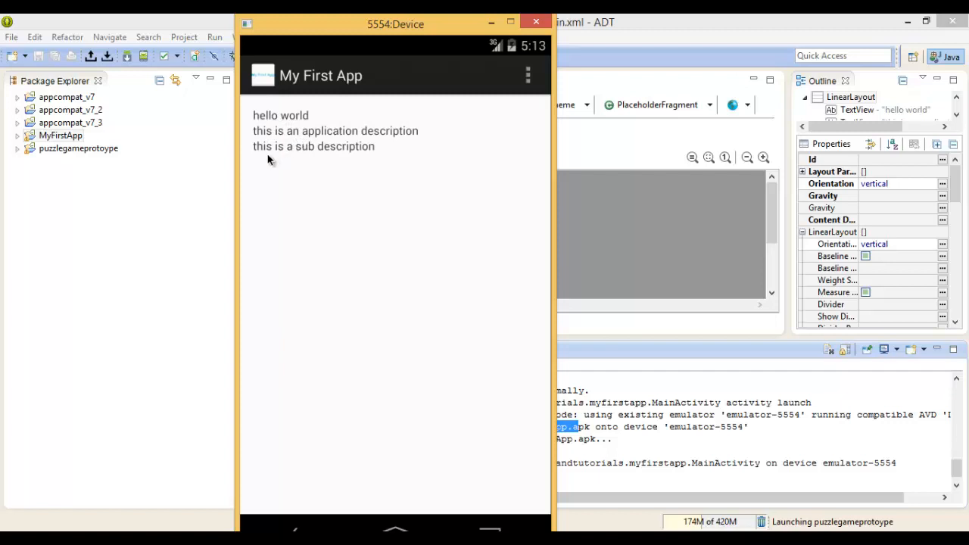
mouse_move(338, 168)
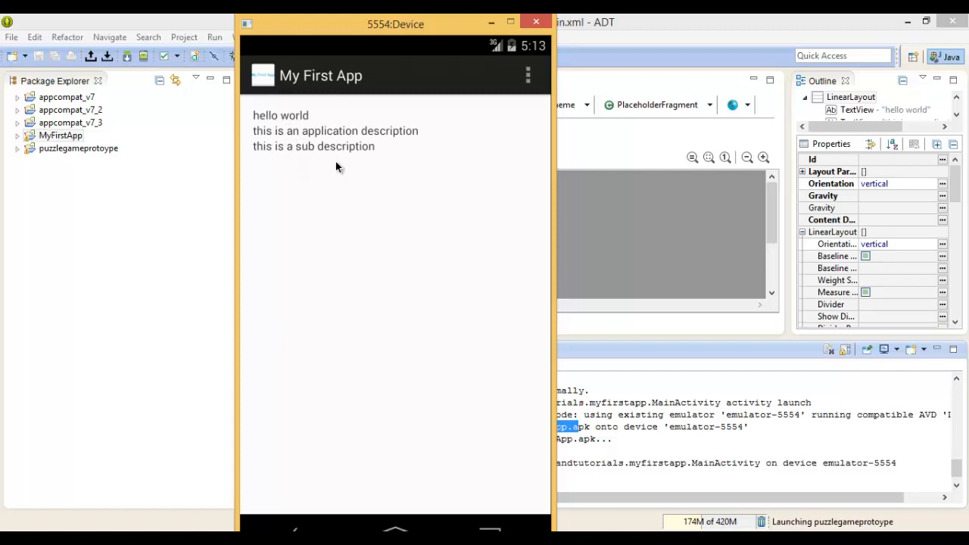
mouse_move(413, 371)
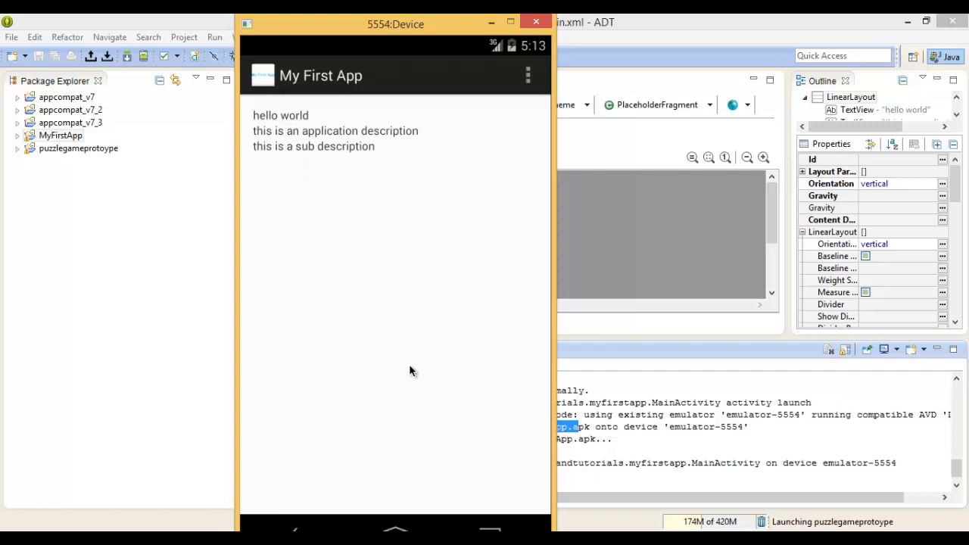